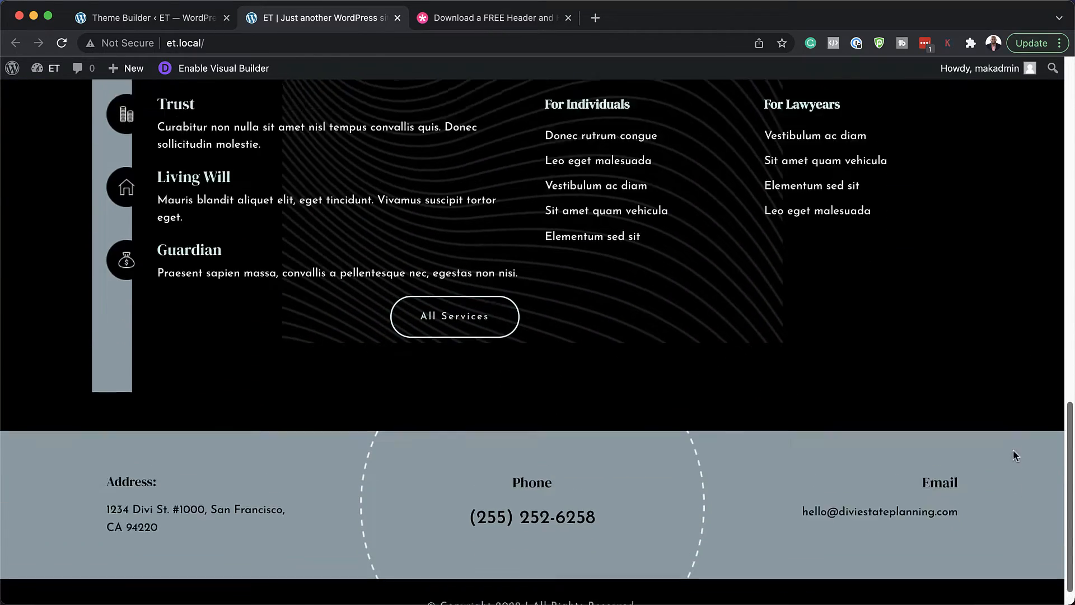
- Download the Estate Planning global header and footer template files from the Elegant Themes post
scroll(up, 3)
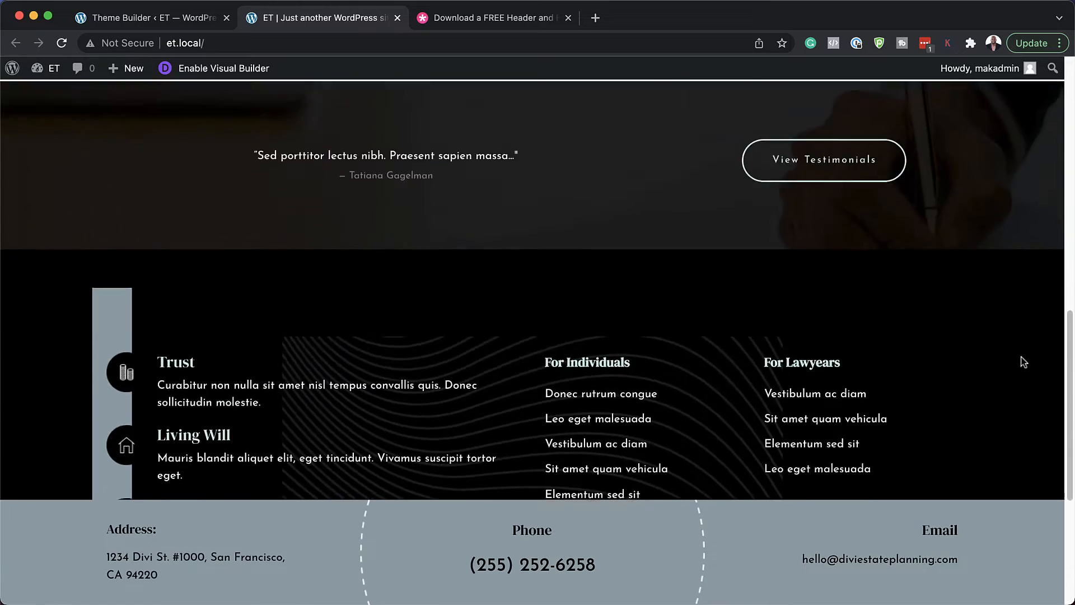
click(492, 18)
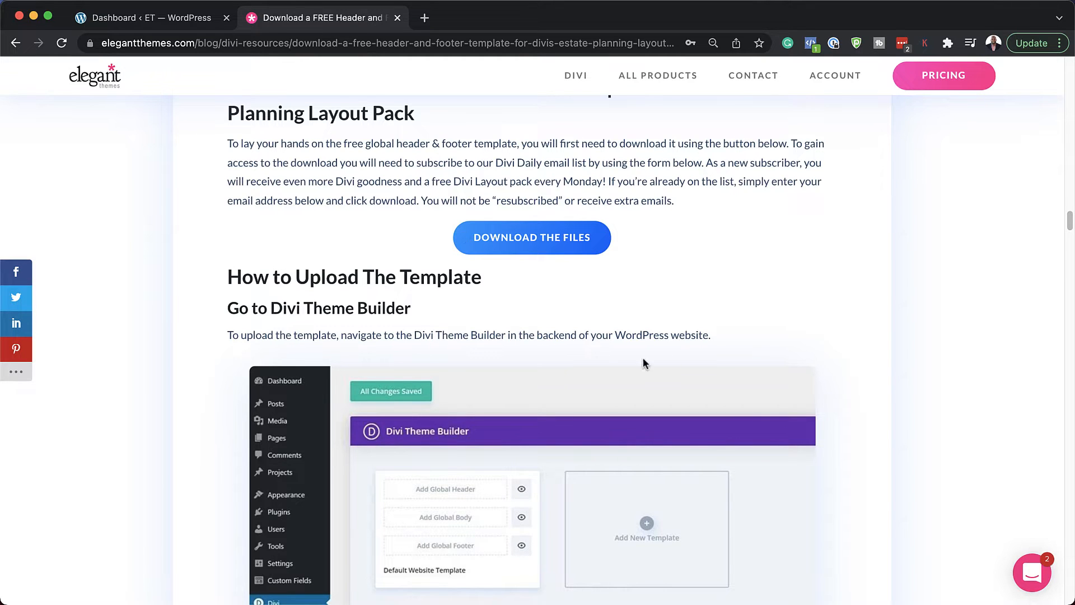
scroll(up, 3)
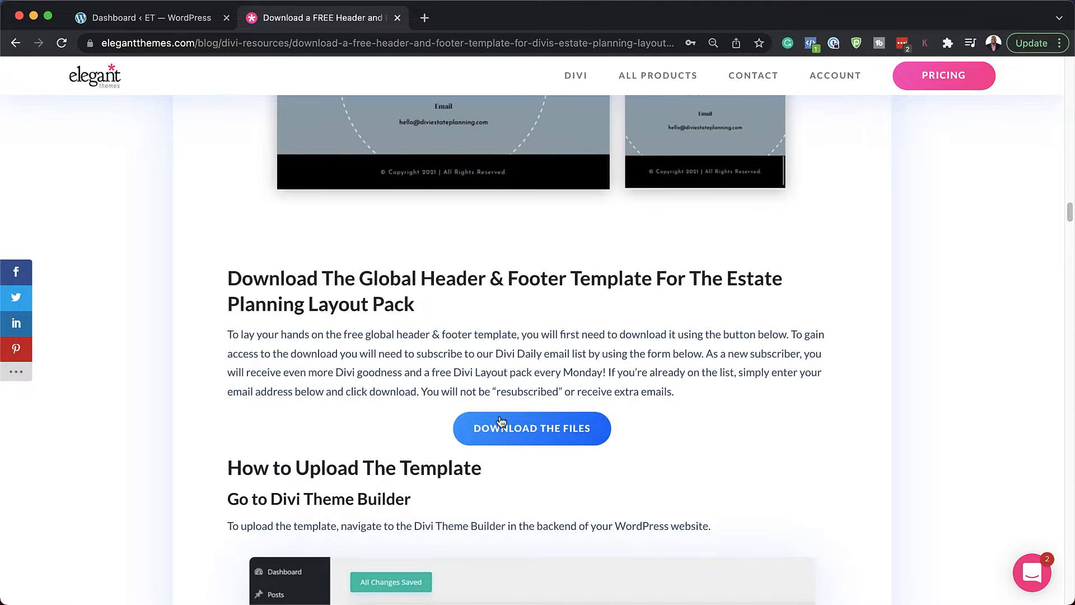
mouse_move(541, 428)
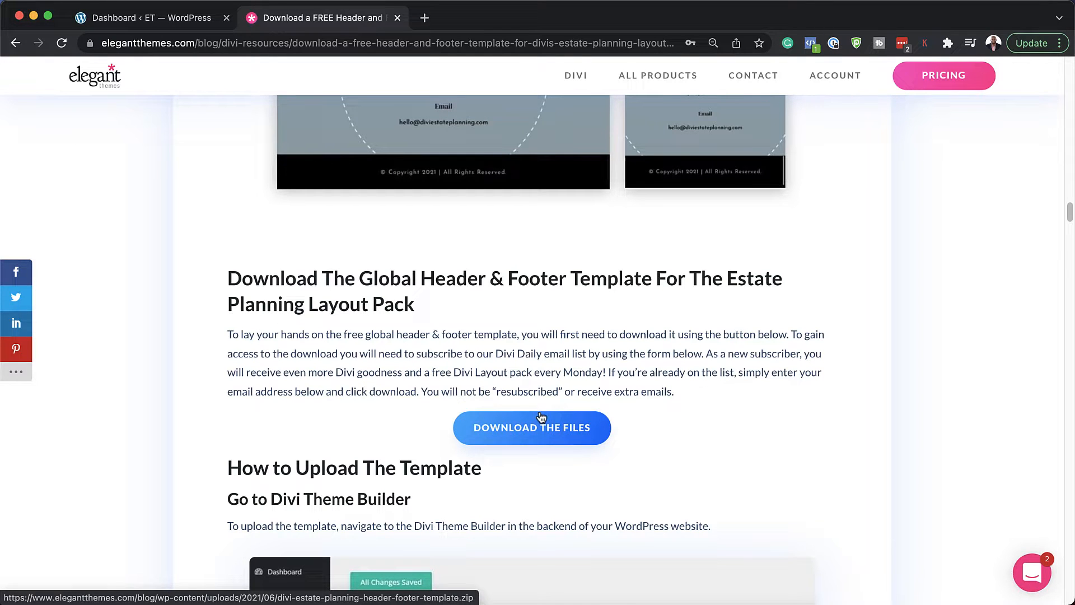
click(531, 428)
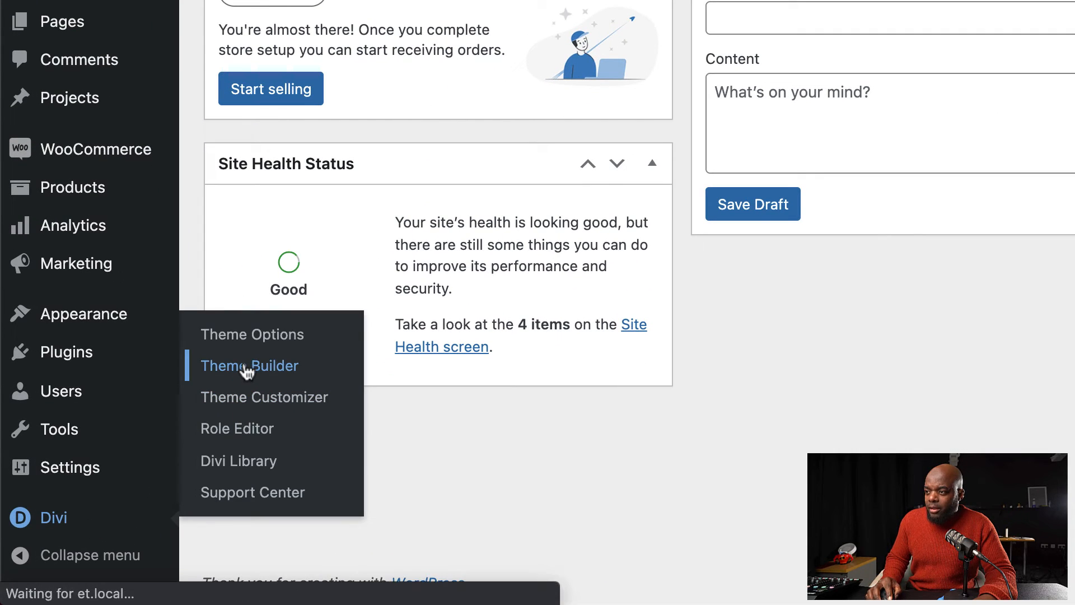
- Open the Theme Builder's portability dialog on the Import tab
click(249, 365)
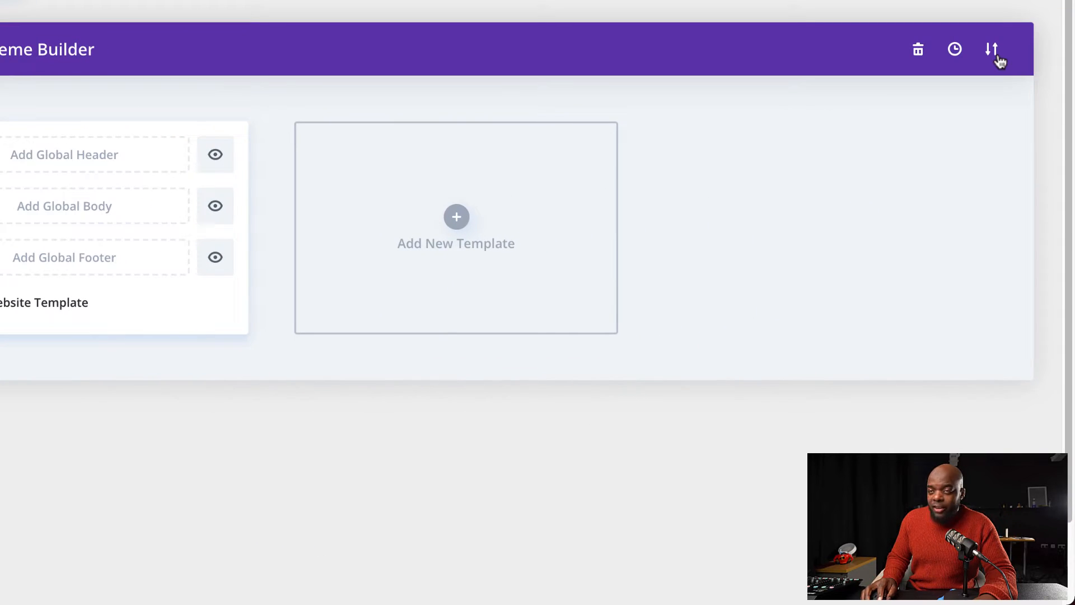
click(991, 49)
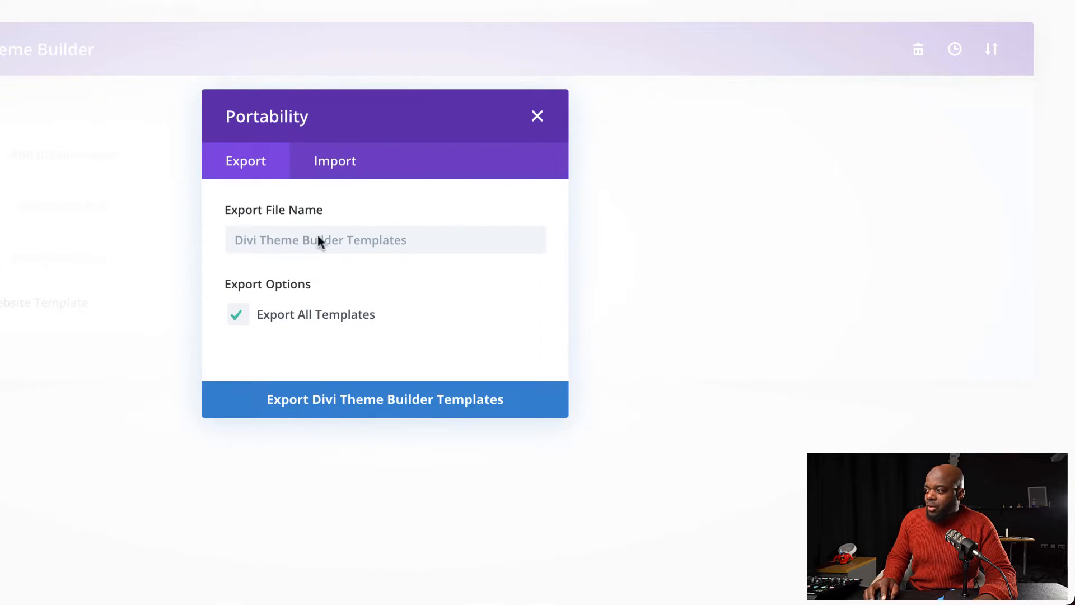
click(334, 160)
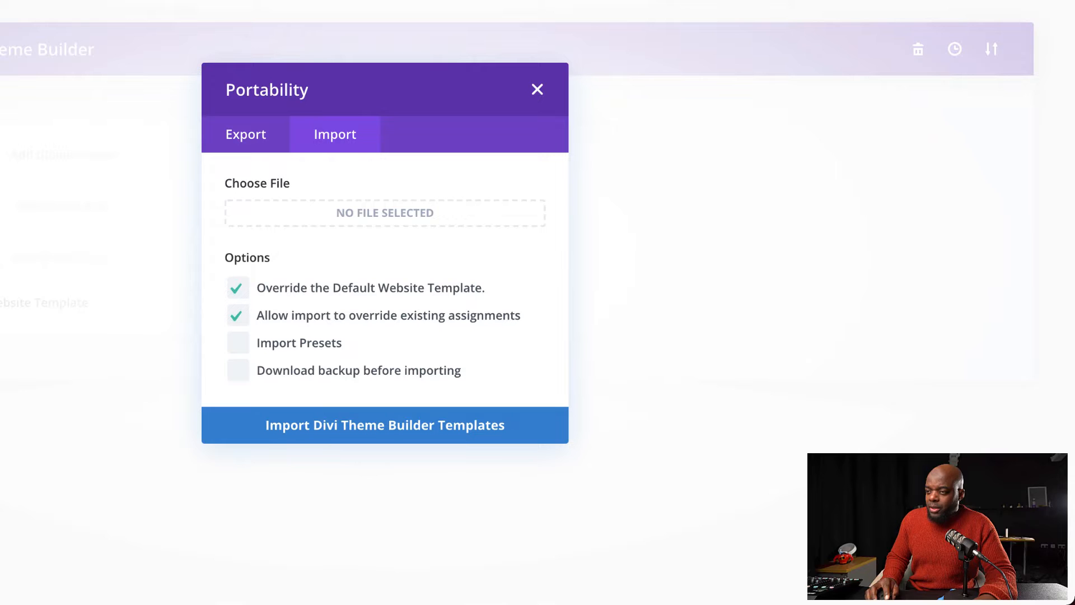
click(385, 213)
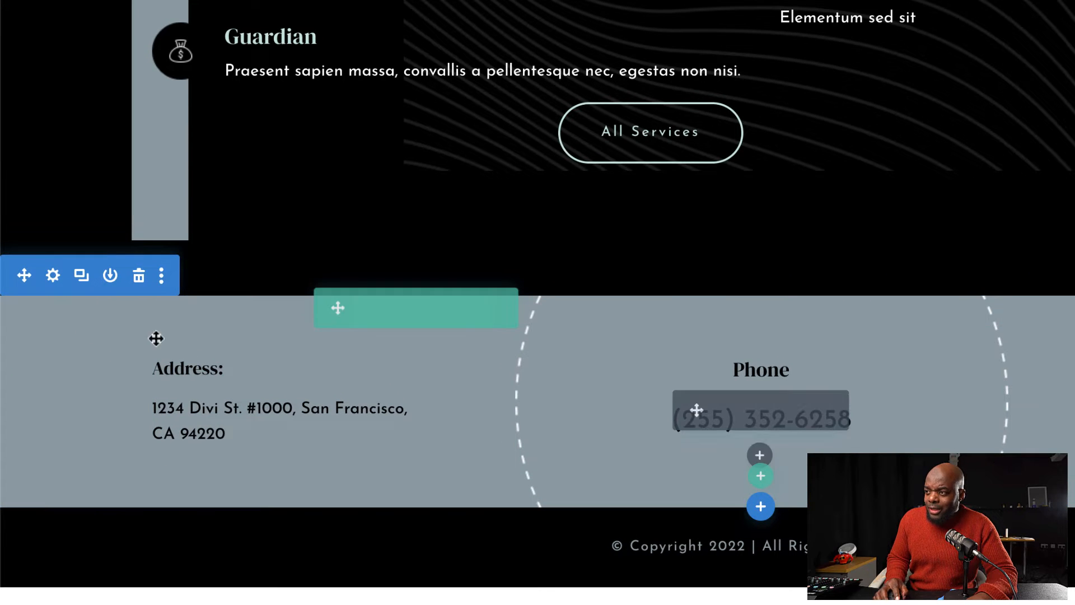
- Set the footer section's Sticky Position to Stick to Bottom
click(54, 275)
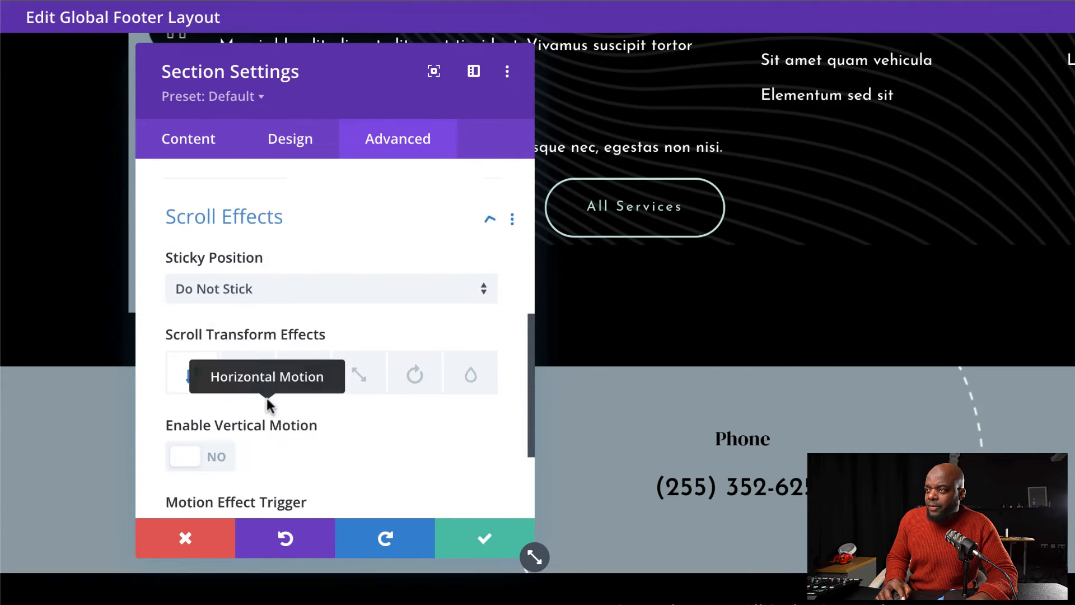
click(331, 288)
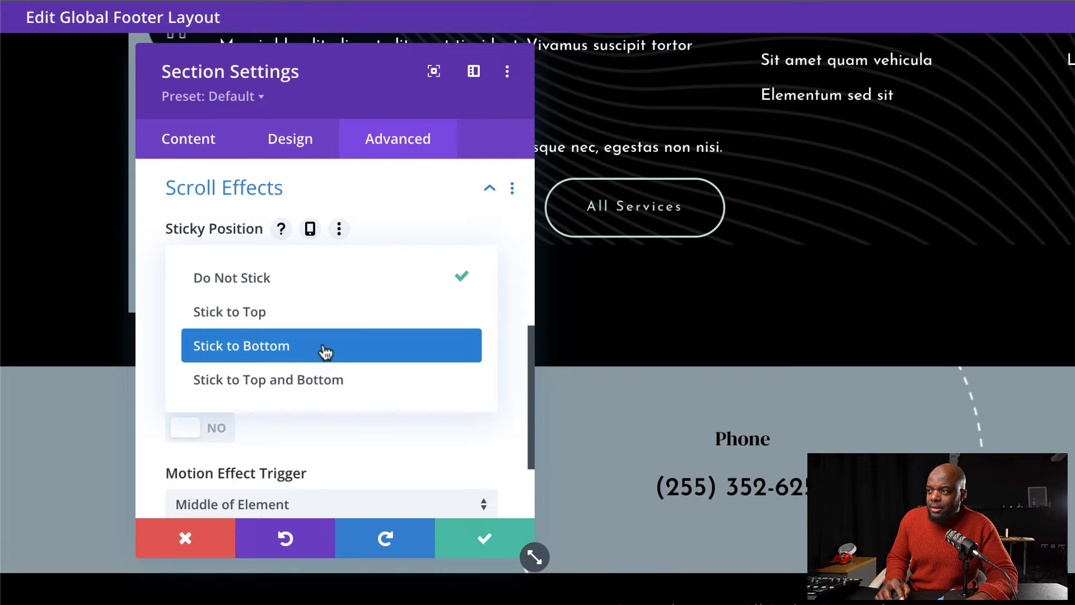
click(241, 345)
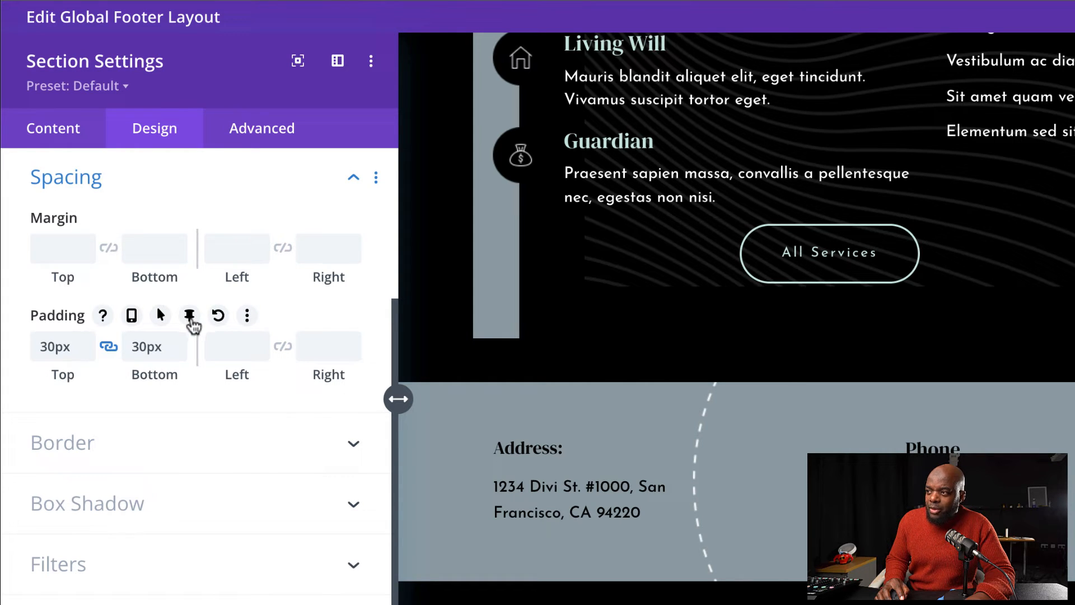
- Enable separate sticky-state padding on the footer section's spacing
click(189, 315)
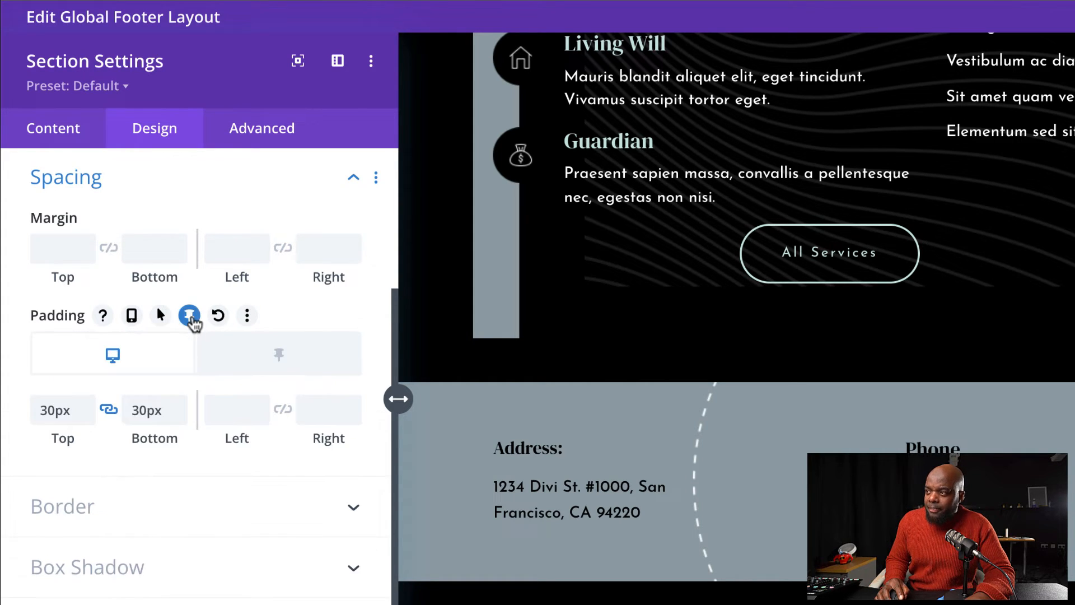
mouse_move(279, 355)
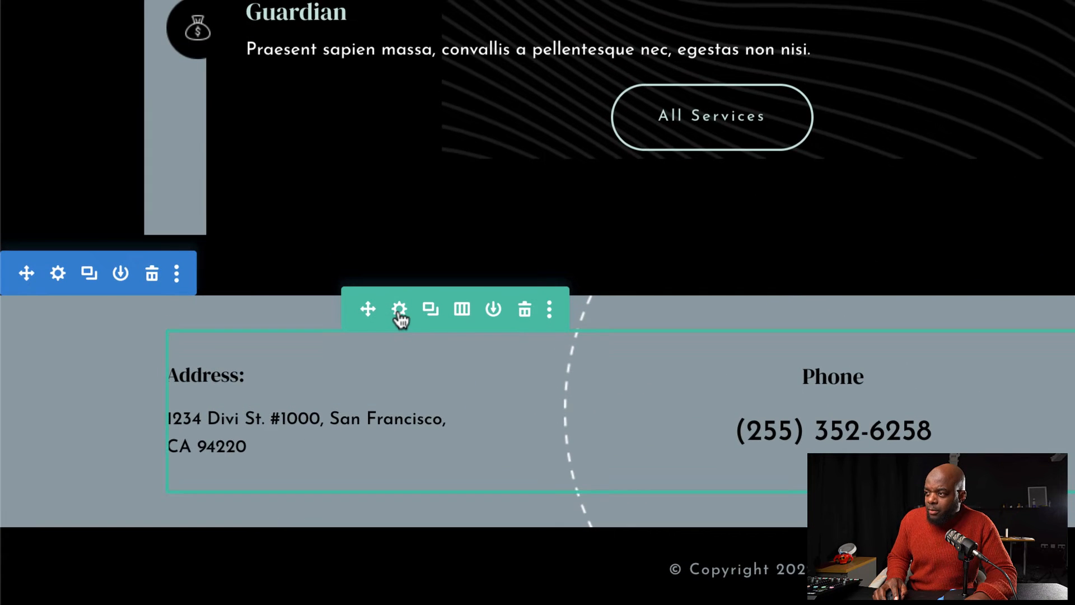
- Disable a footer column on phone, save it, and bring up the next column's visibility options
click(399, 309)
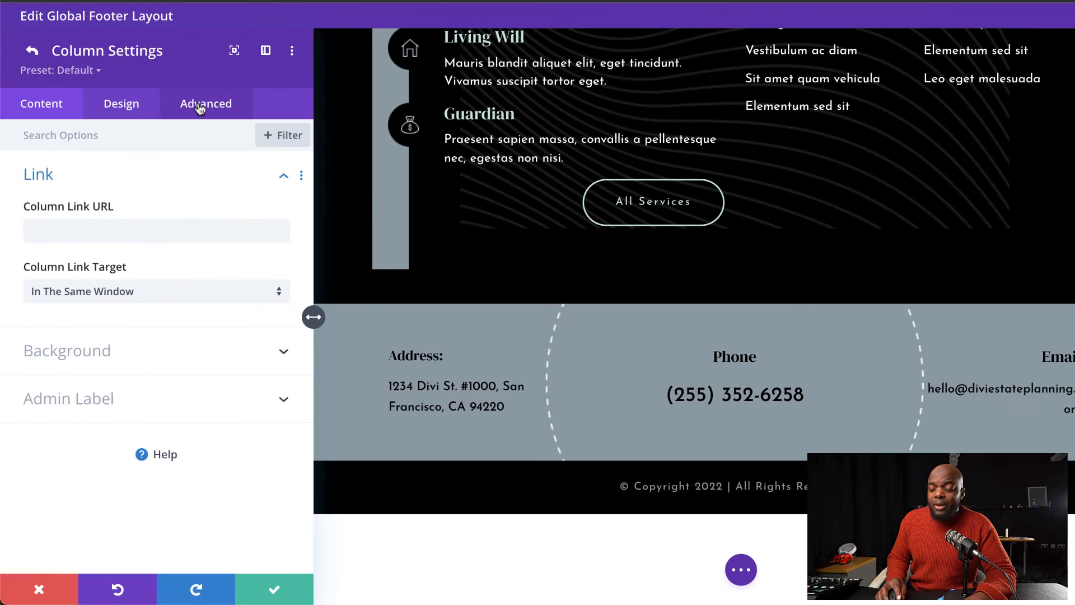
click(205, 104)
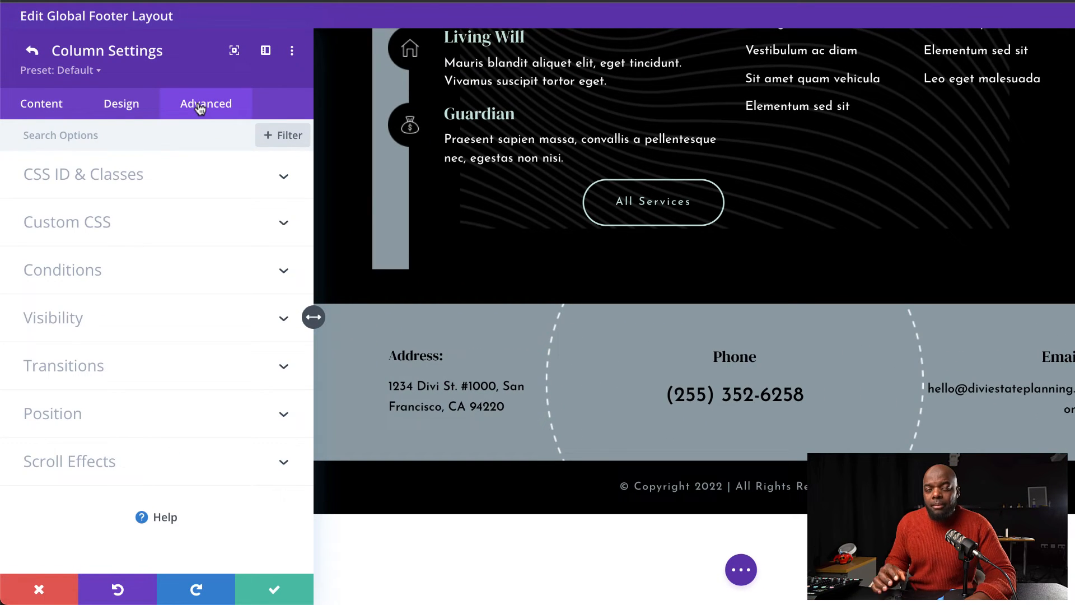
mouse_move(202, 345)
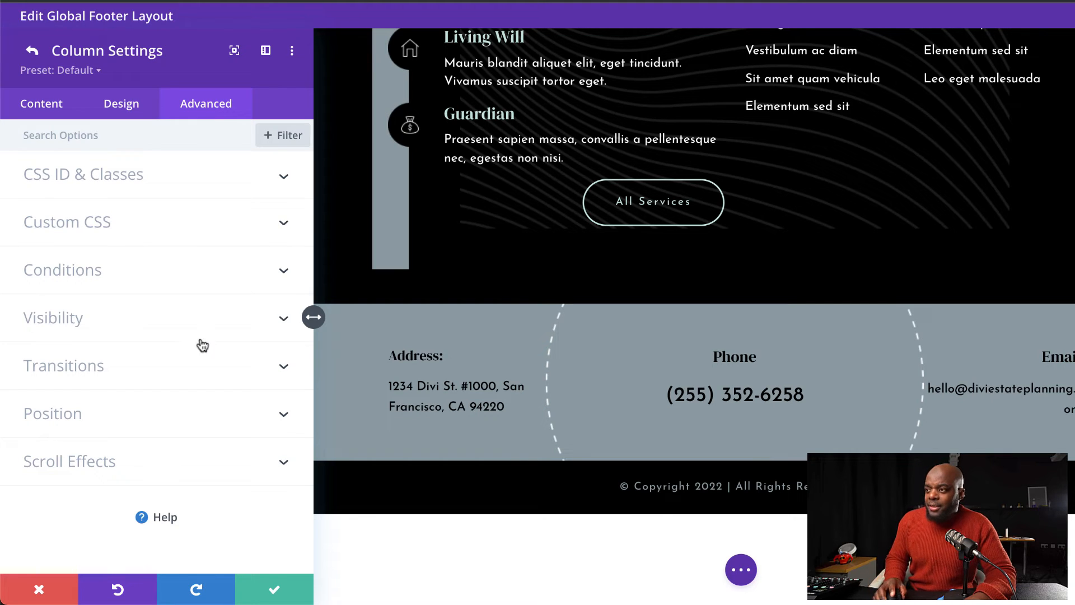
mouse_move(97, 356)
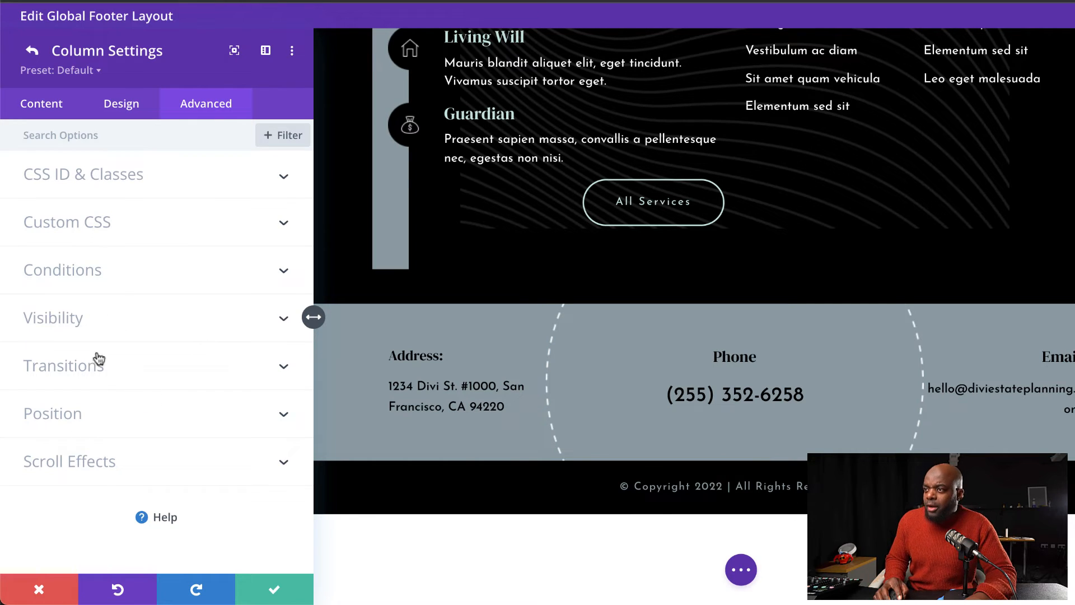
click(53, 317)
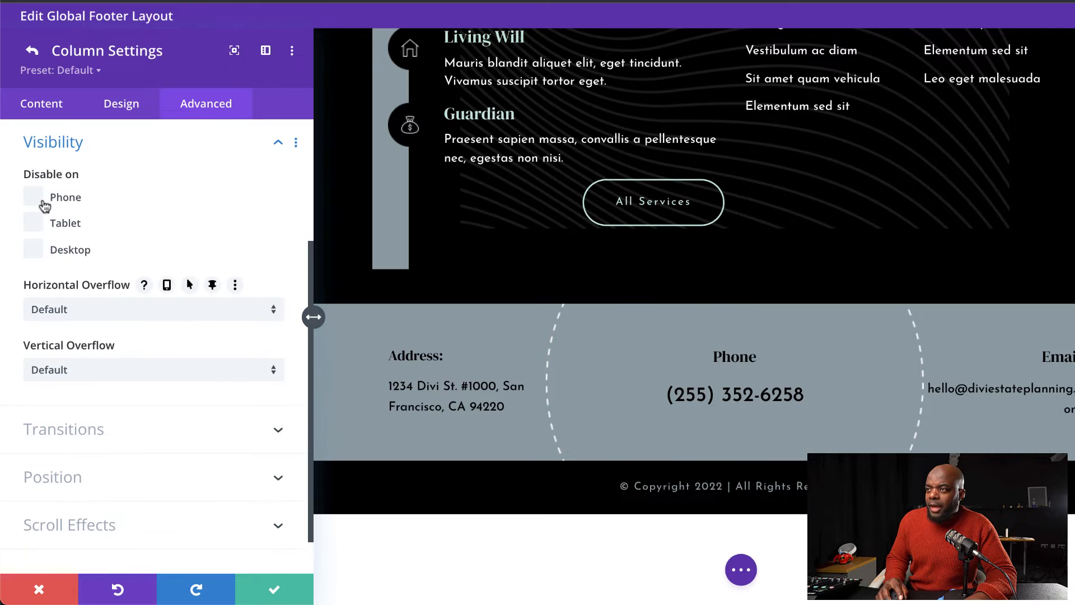
click(32, 196)
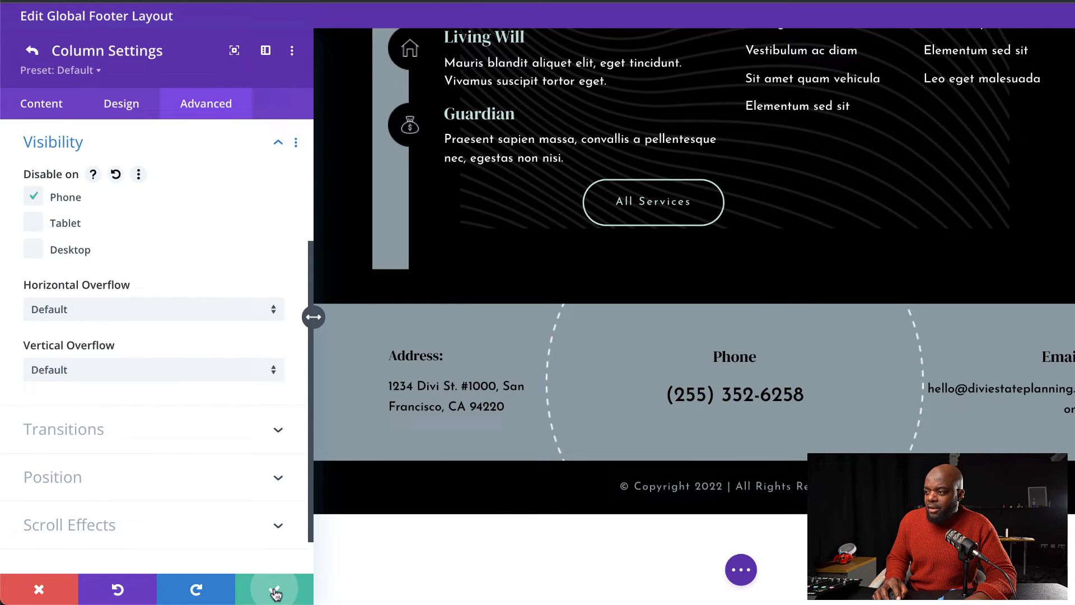
click(41, 103)
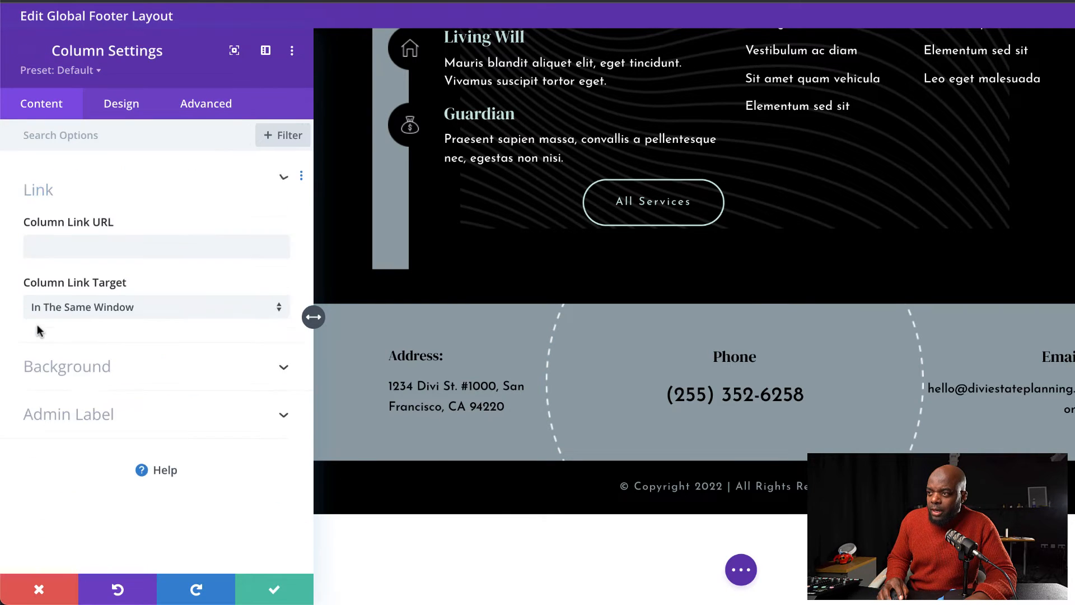
click(206, 104)
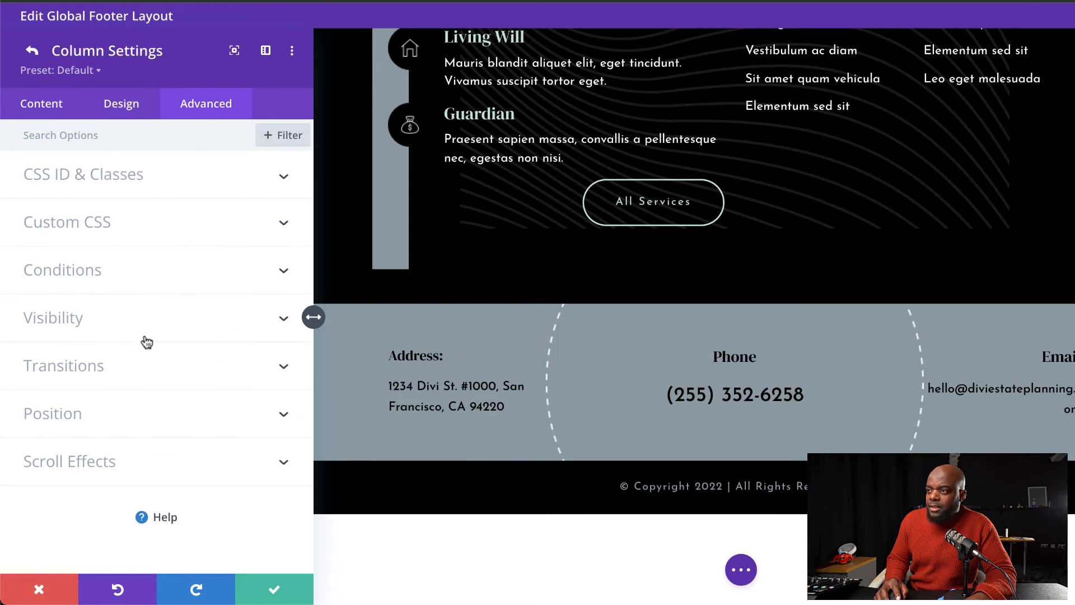
click(53, 317)
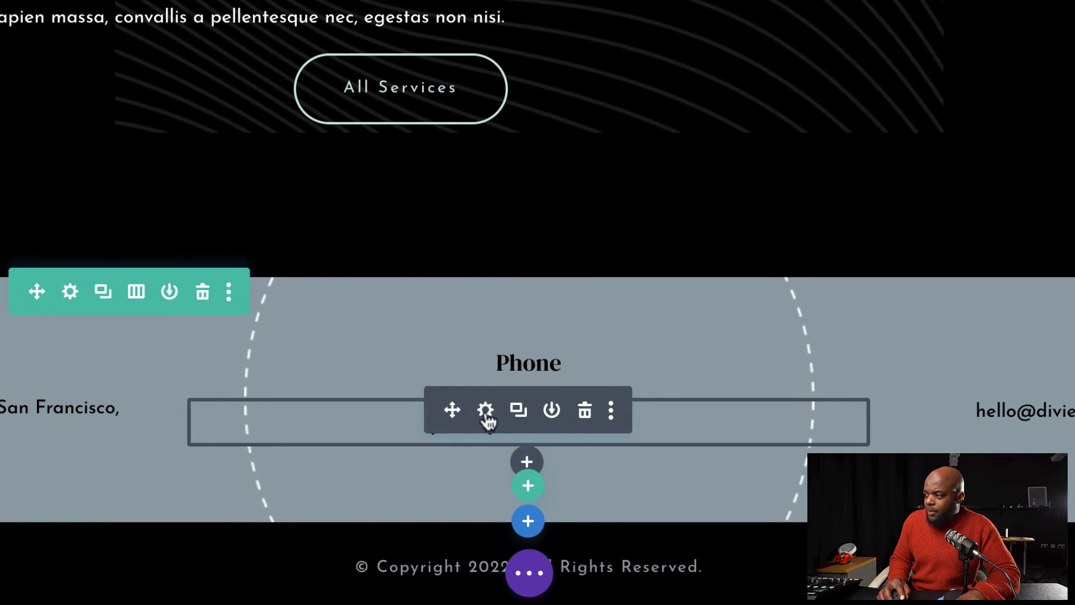
click(486, 410)
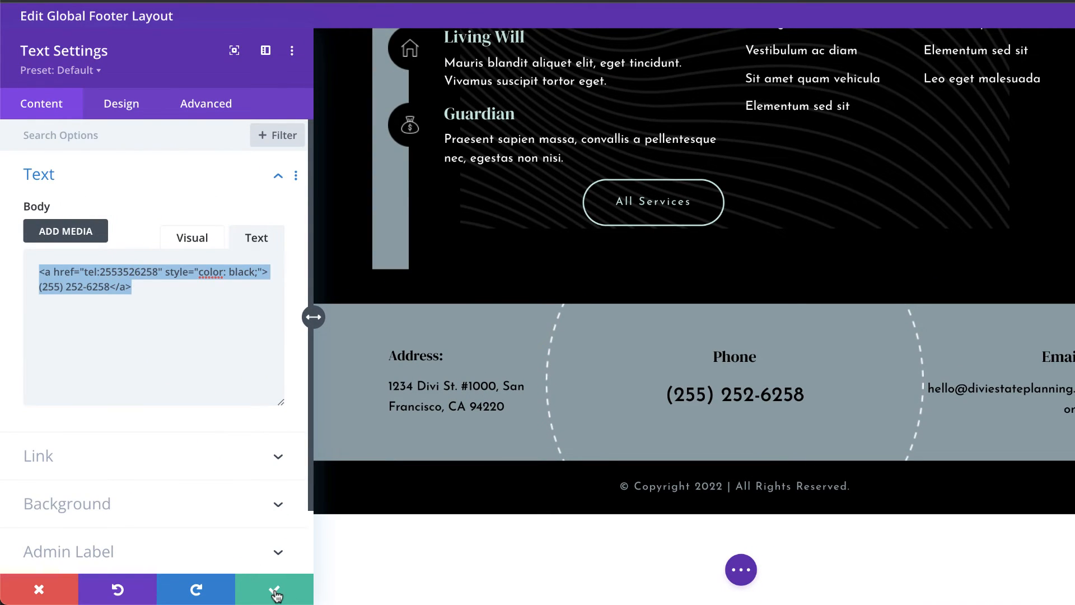
click(275, 589)
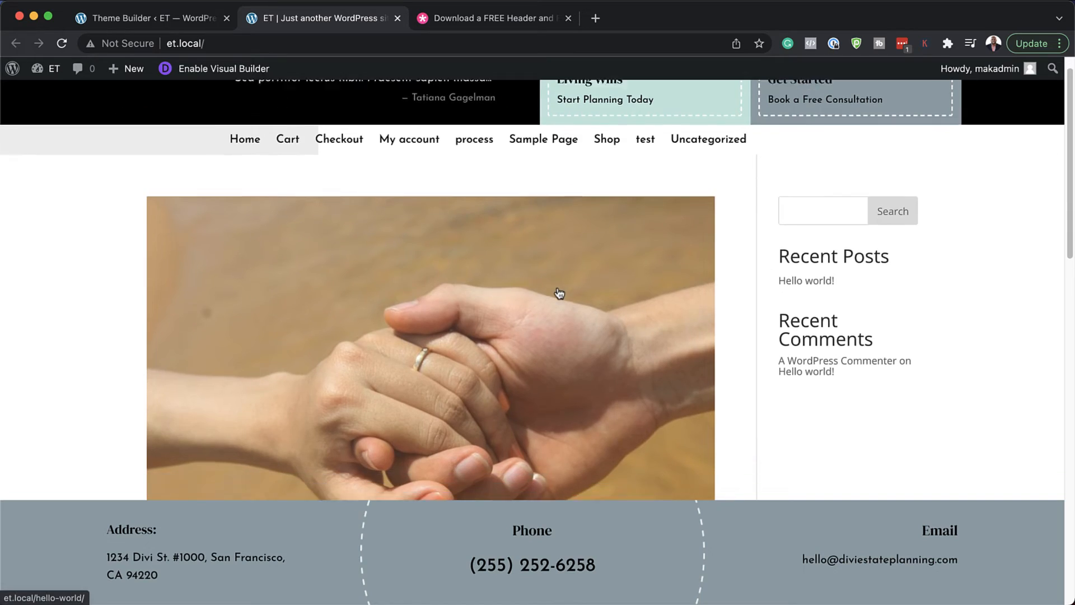
- Scroll down the live site to confirm the contact footer stays pinned at the bottom
scroll(down, 3)
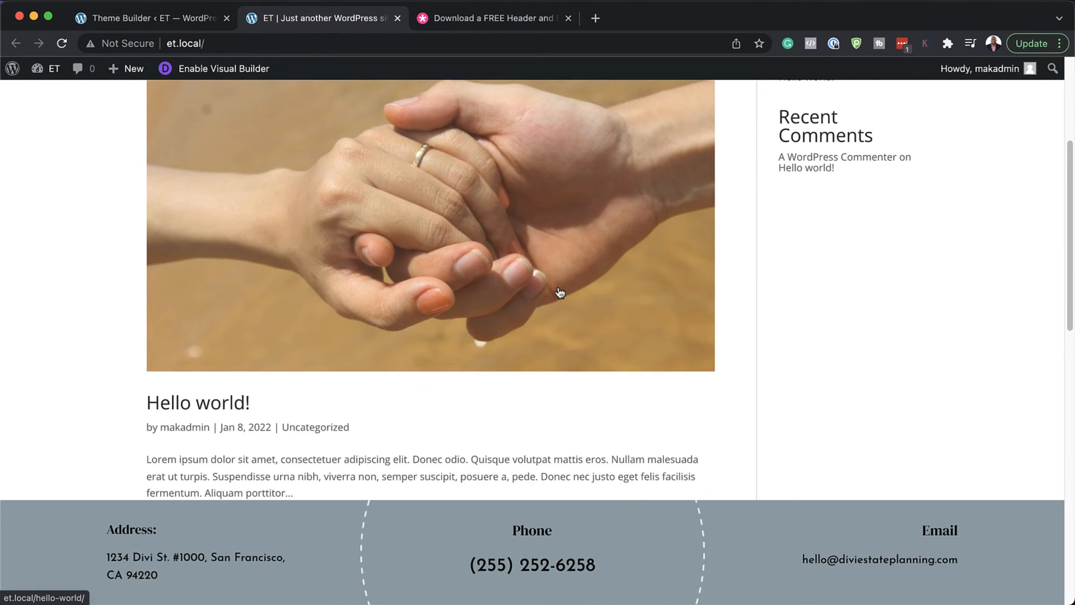
scroll(down, 3)
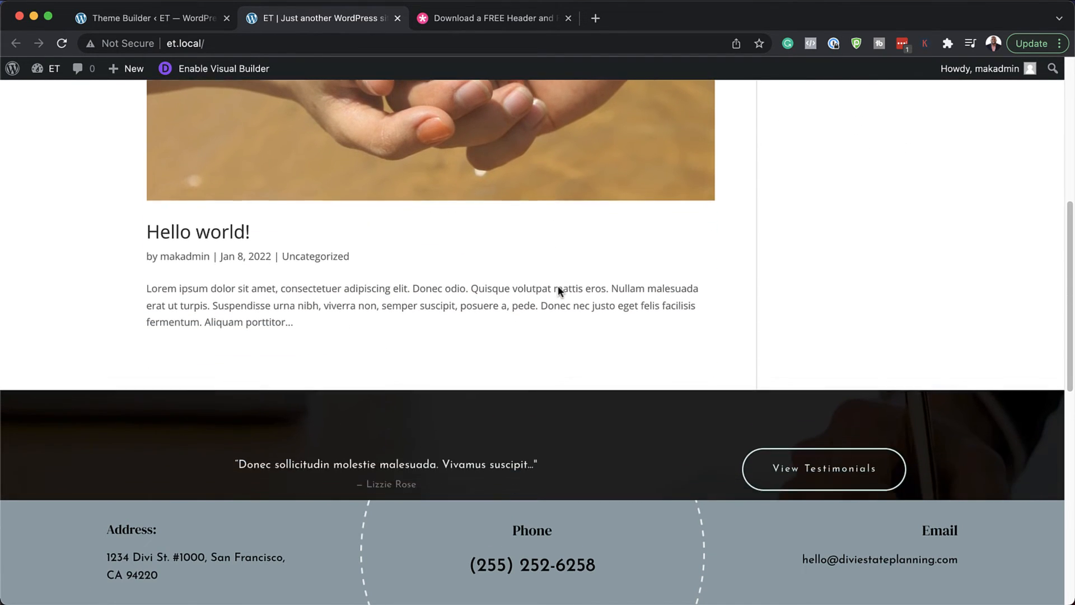
scroll(down, 3)
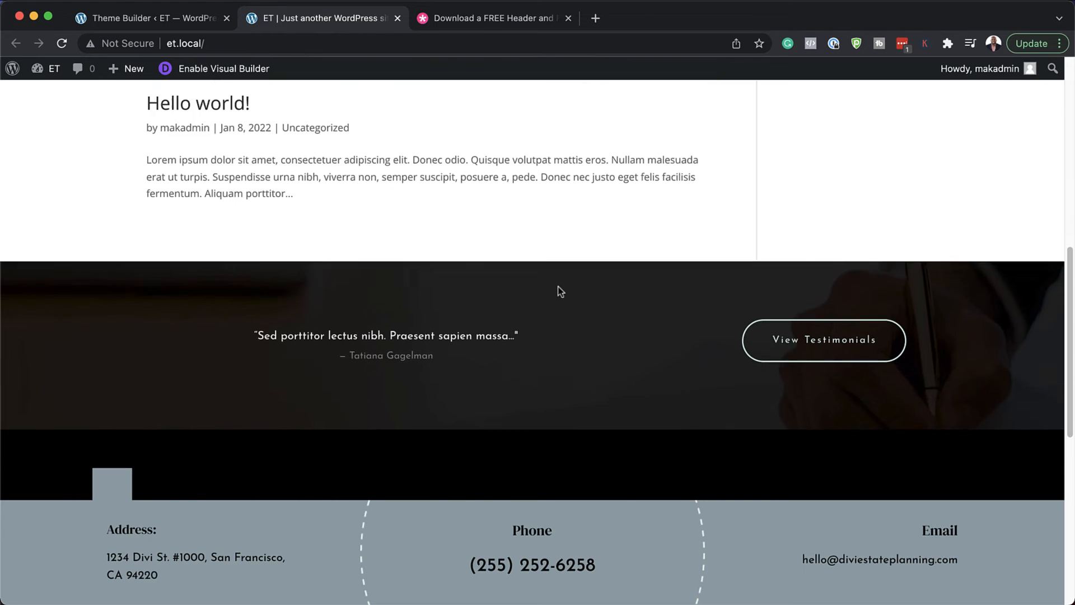
scroll(down, 3)
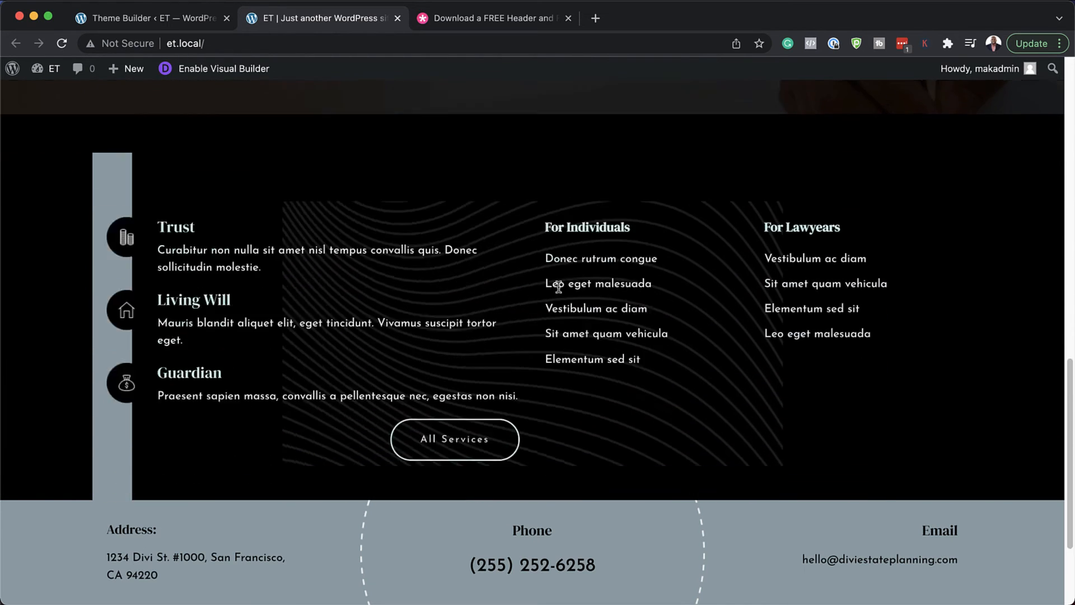
scroll(down, 3)
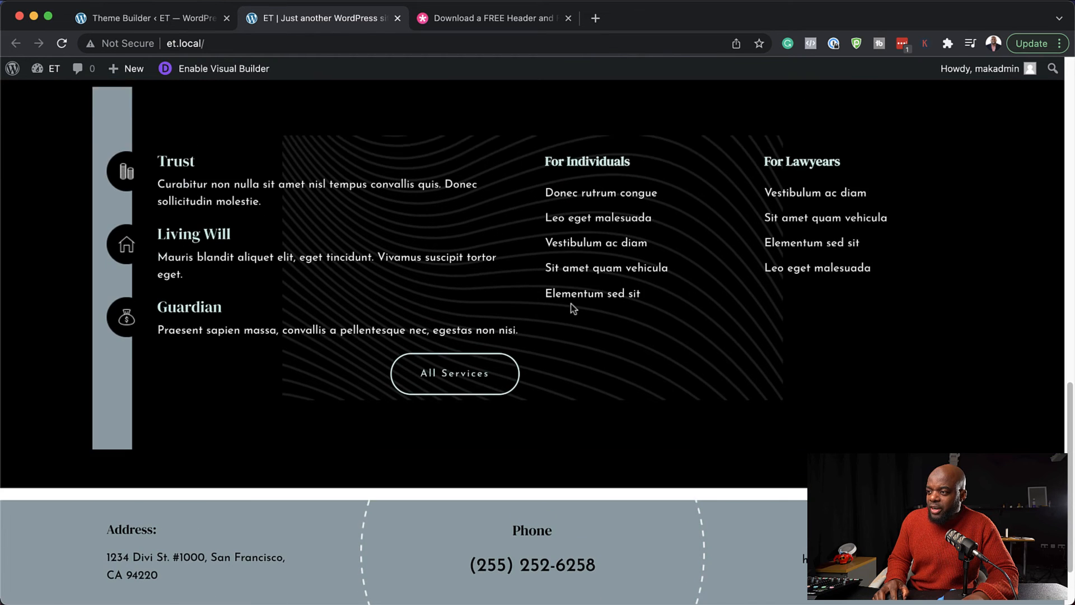
scroll(down, 3)
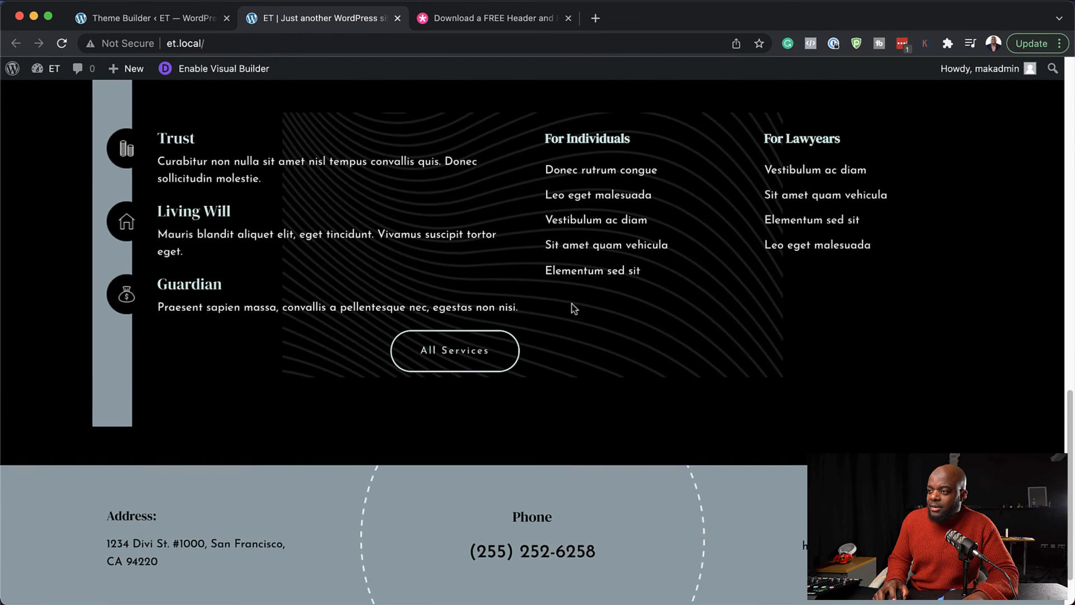